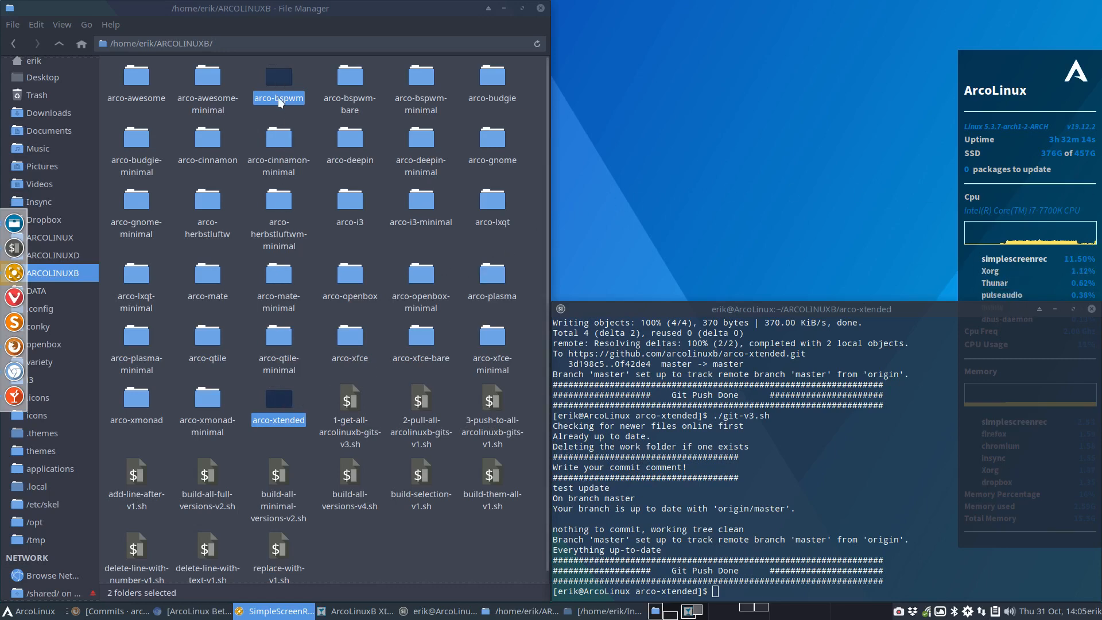
Open the context menu for the selected arco-bspwm and arco-xtended folders
{"action": "right_click", "coordinate": [277, 420]}
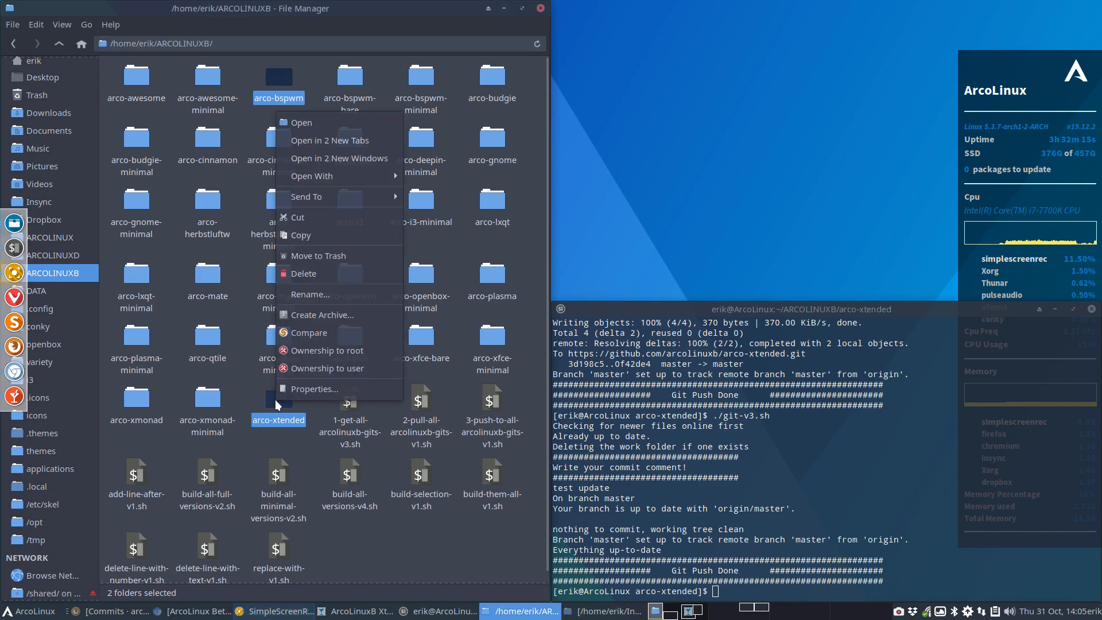
{"action": "mouse_move", "coordinate": [309, 332]}
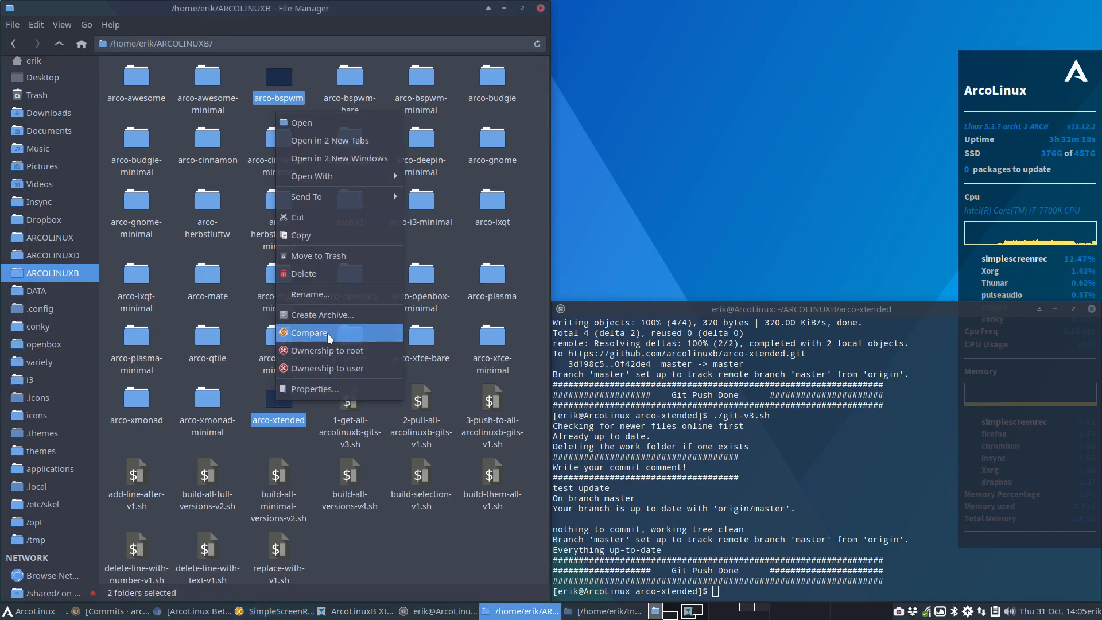
Compare the two folders in Meld and select arco-xtended's bspwm lines in packages.x86_64
{"action": "left_click", "coordinate": [309, 333]}
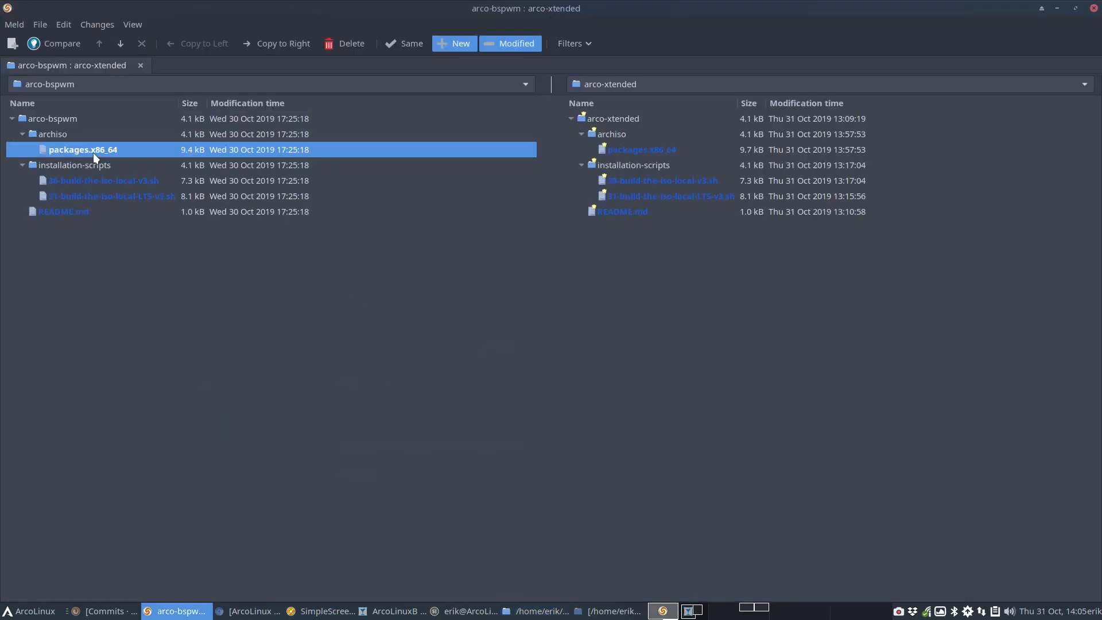
{"action": "double_click", "coordinate": [82, 149]}
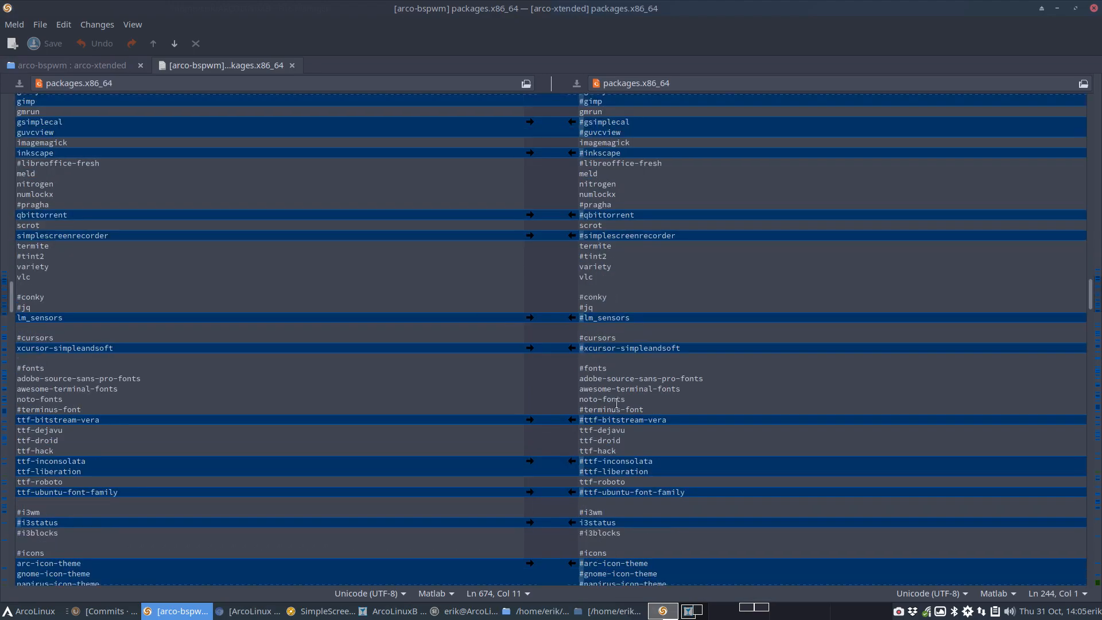
{"action": "scroll", "scroll_direction": "down", "scroll_amount": 3}
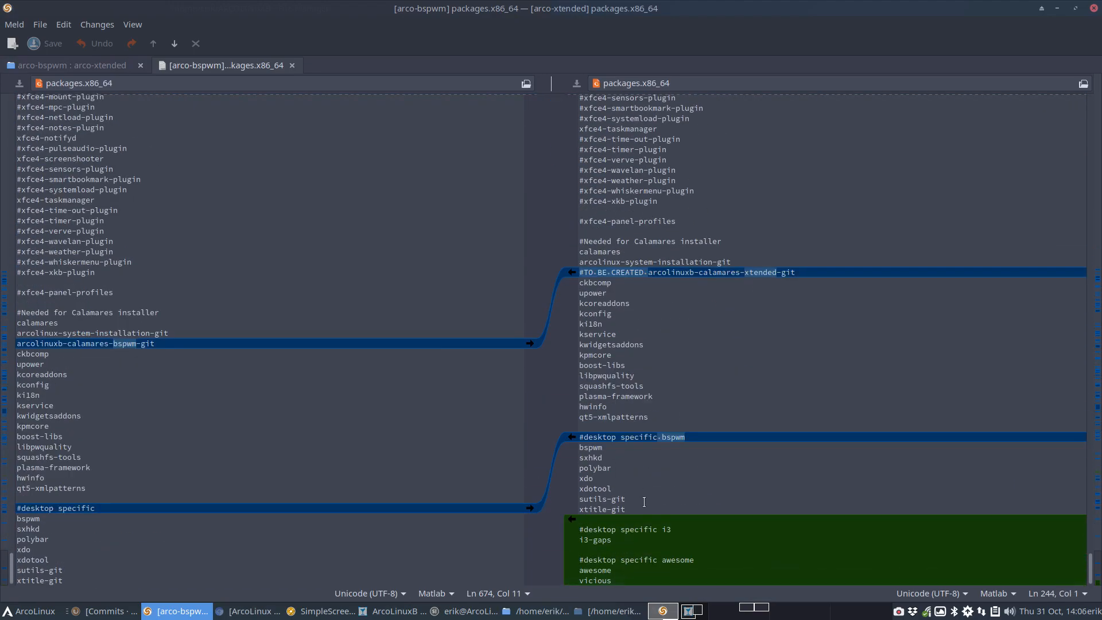
{"action": "left_click_drag", "start_coordinate": [591, 447], "coordinate": [624, 510]}
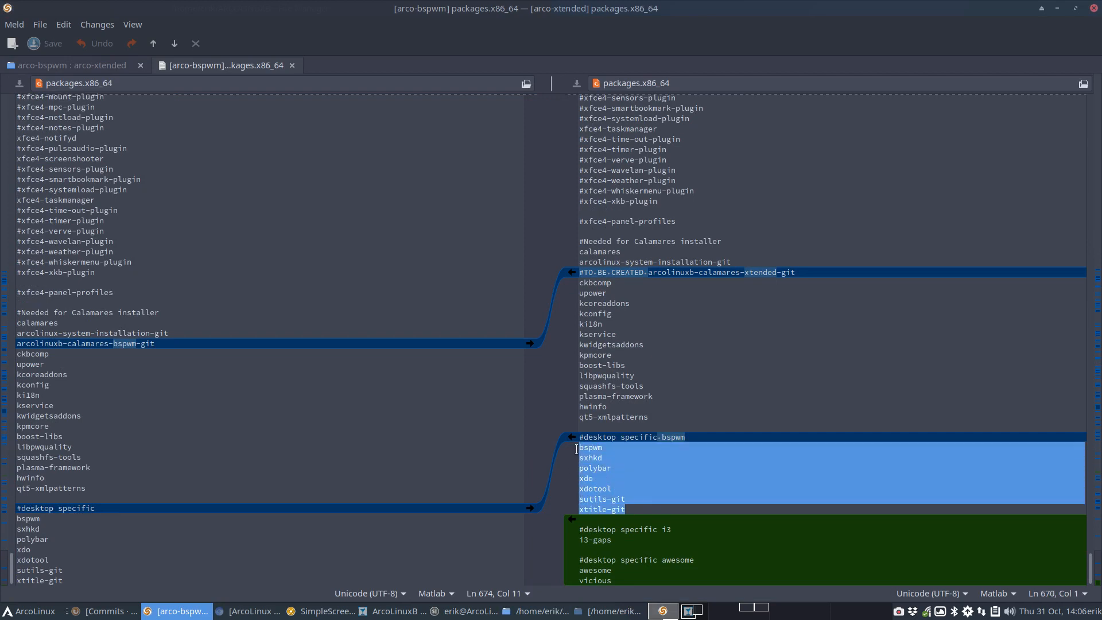
{"action": "mouse_move", "coordinate": [632, 486]}
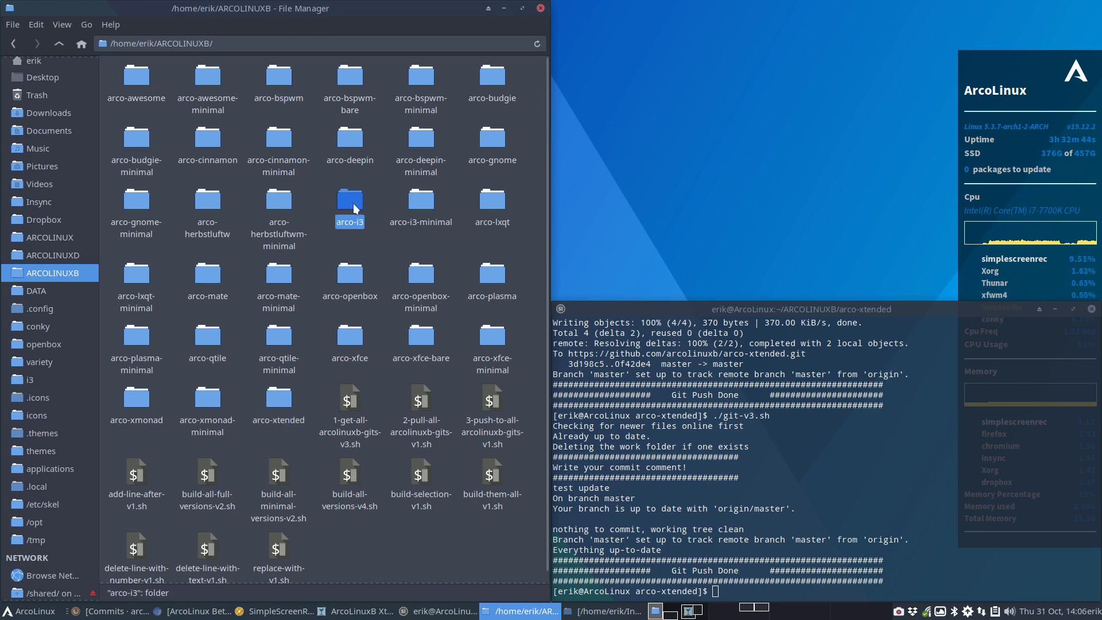
Select arco-herbstluftw and arco-xtended in Thunar and compare them in Meld
{"action": "left_click", "coordinate": [279, 399]}
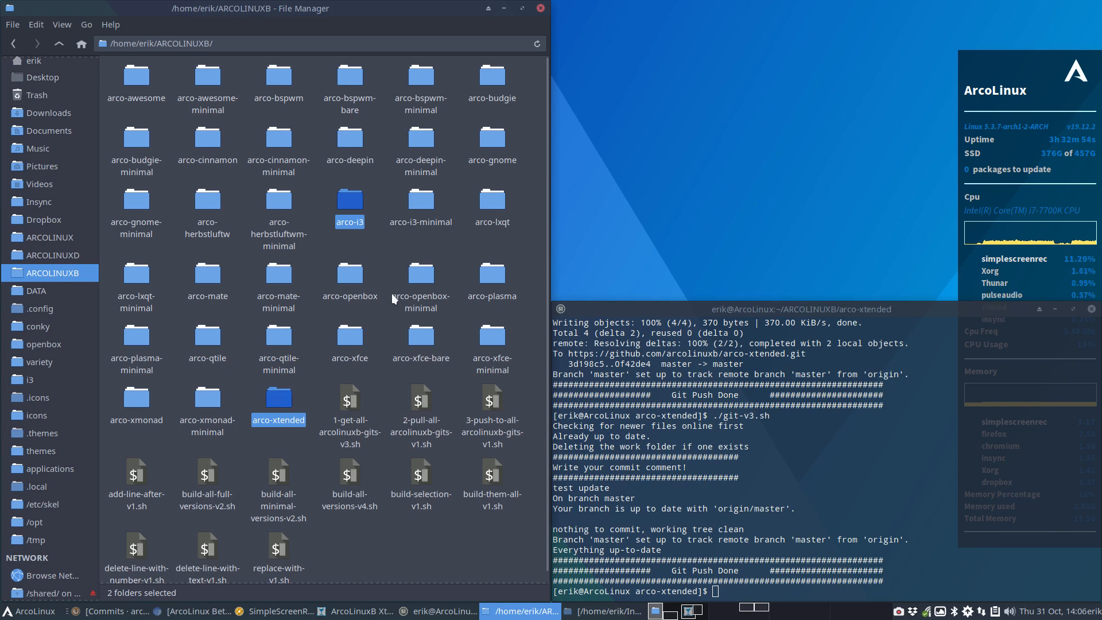
{"action": "mouse_move", "coordinate": [232, 204]}
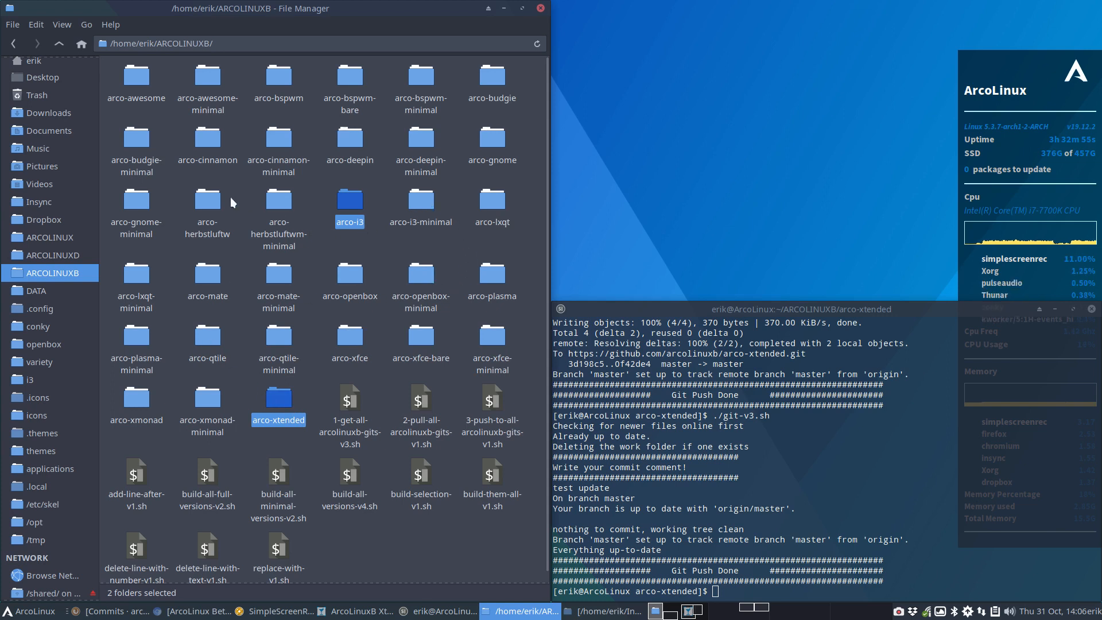
{"action": "left_click", "coordinate": [207, 200]}
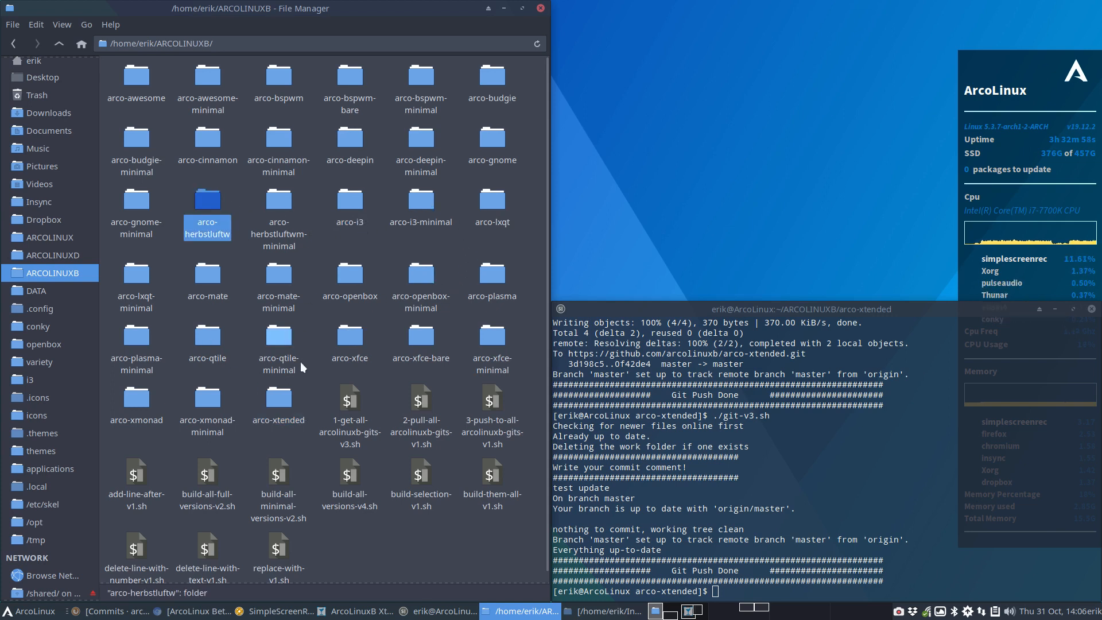
{"action": "right_click", "coordinate": [279, 420]}
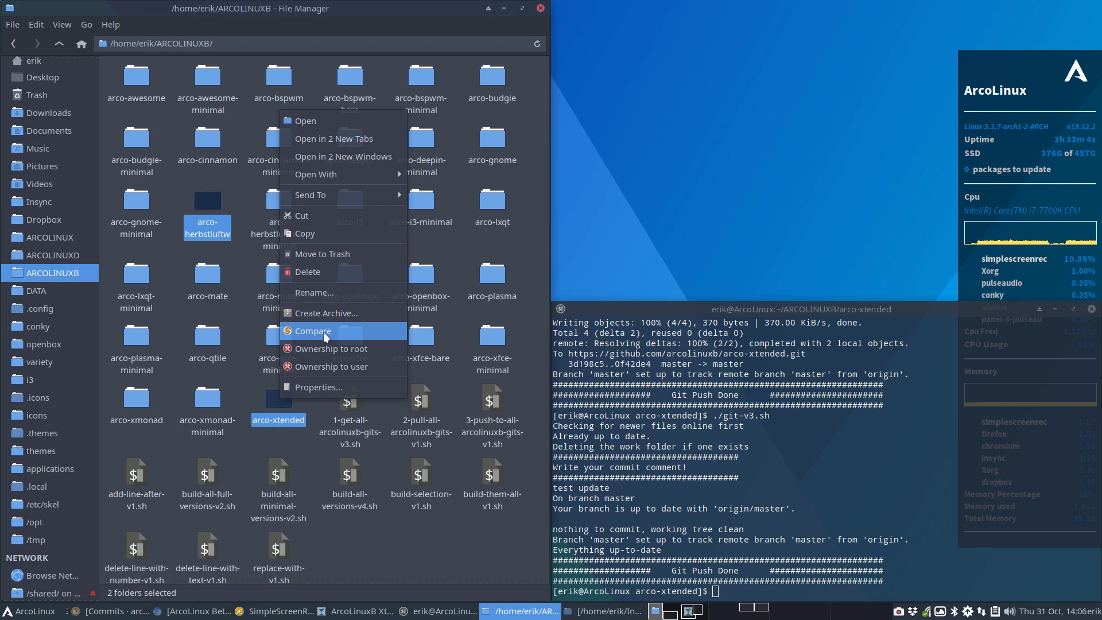
{"action": "left_click", "coordinate": [313, 332]}
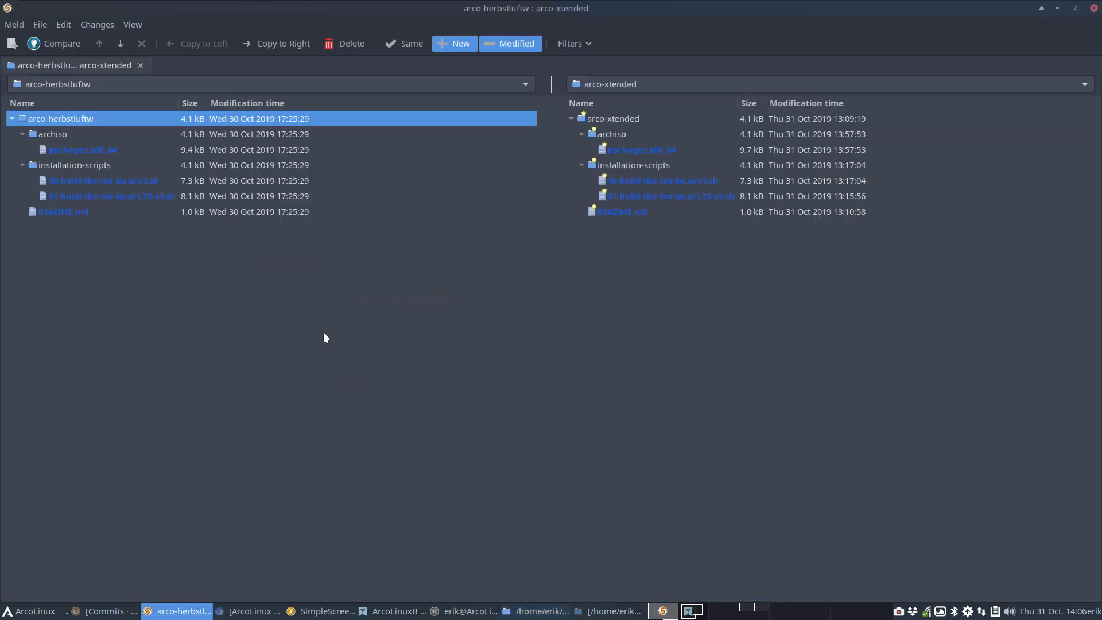
Open both packages.x86_64 files and scroll down to their '#desktop specific' sections
{"action": "double_click", "coordinate": [112, 196]}
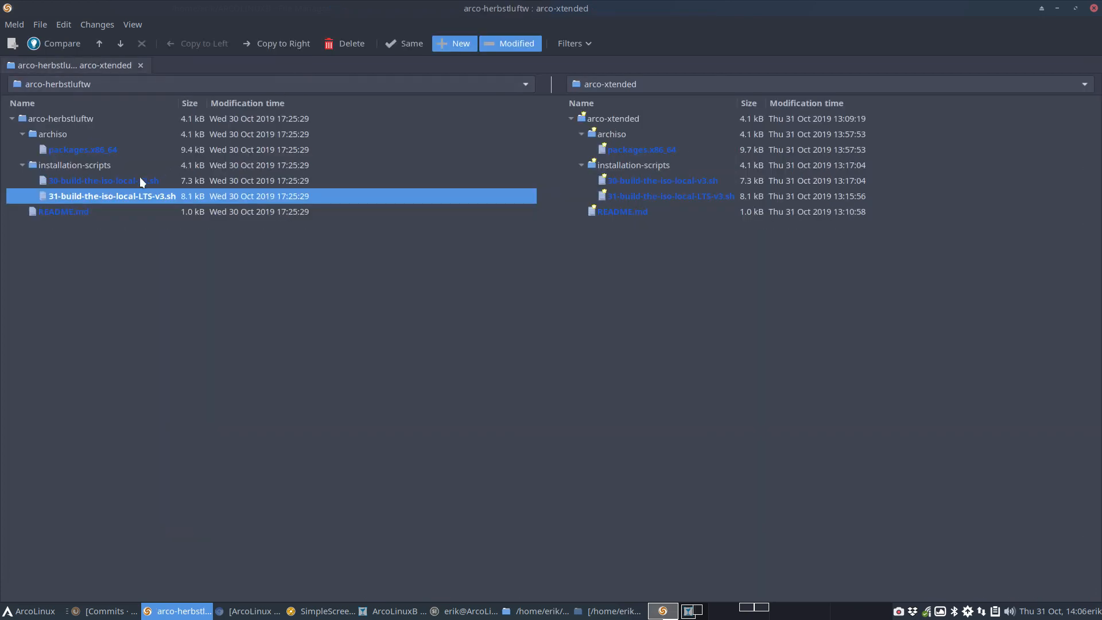
{"action": "double_click", "coordinate": [82, 150]}
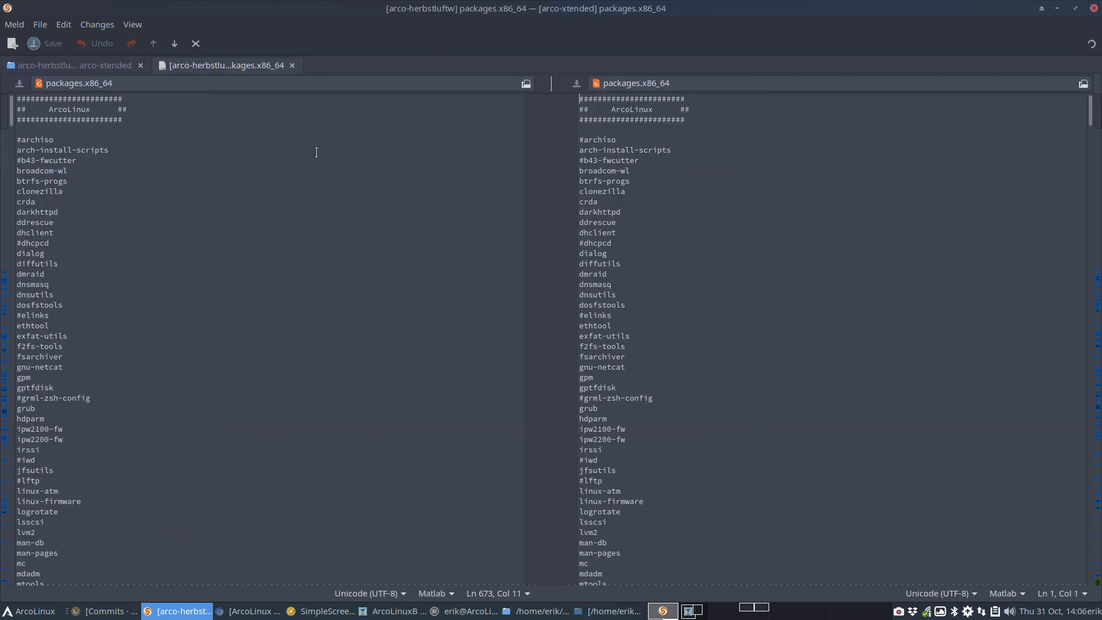
{"action": "scroll", "scroll_direction": "down", "scroll_amount": 3}
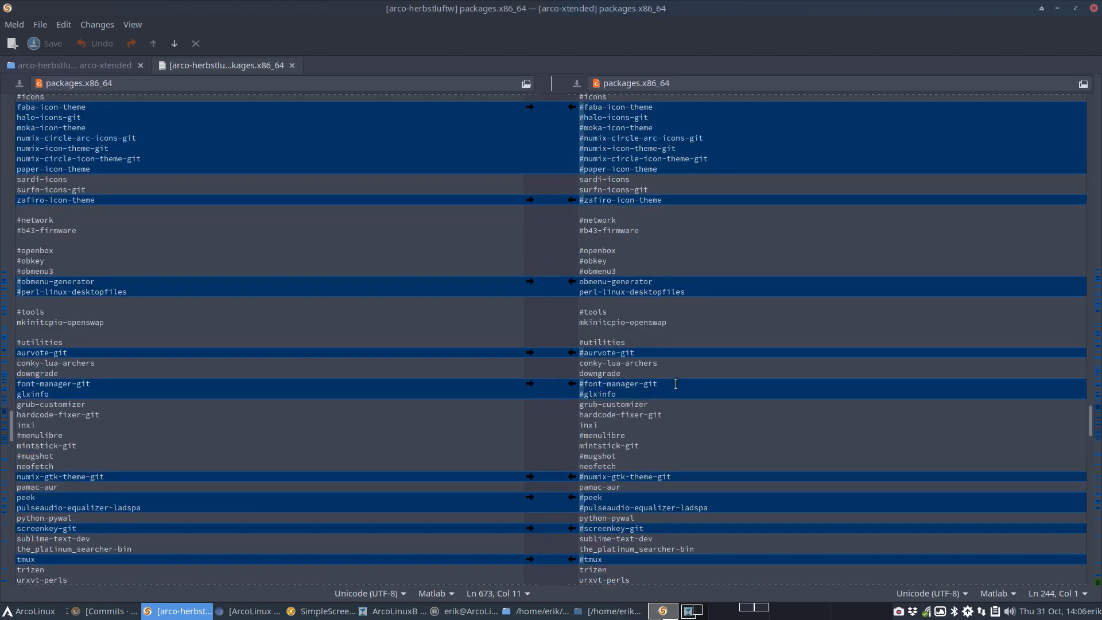
{"action": "scroll", "scroll_direction": "down", "scroll_amount": 3}
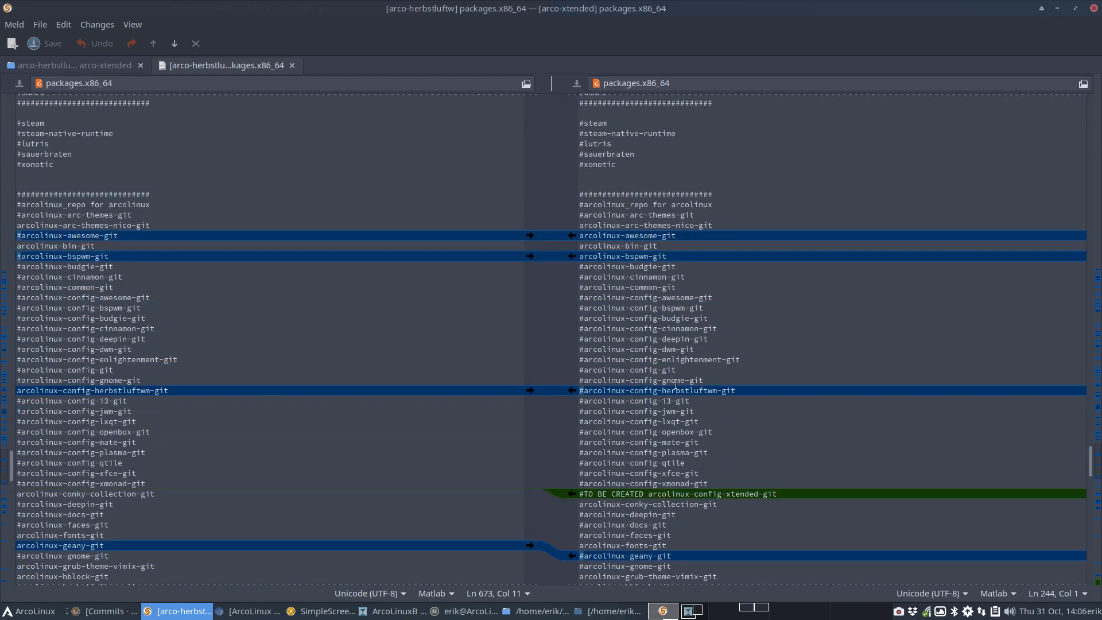
{"action": "scroll", "scroll_direction": "down", "scroll_amount": 3}
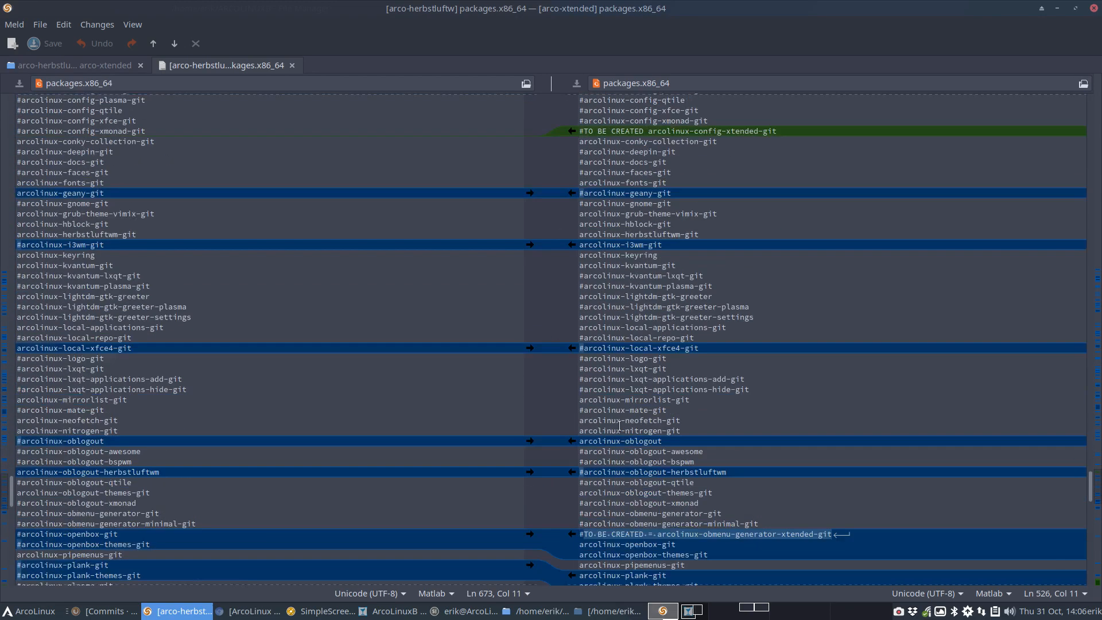
{"action": "scroll", "scroll_direction": "down", "scroll_amount": 3}
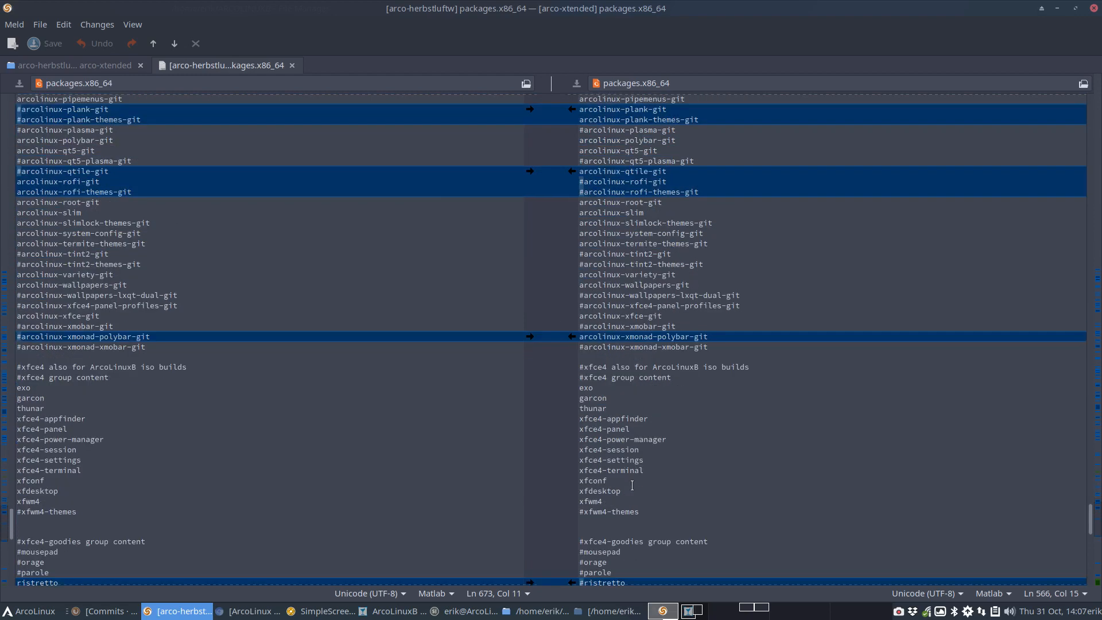
{"action": "scroll", "scroll_direction": "down", "scroll_amount": 3}
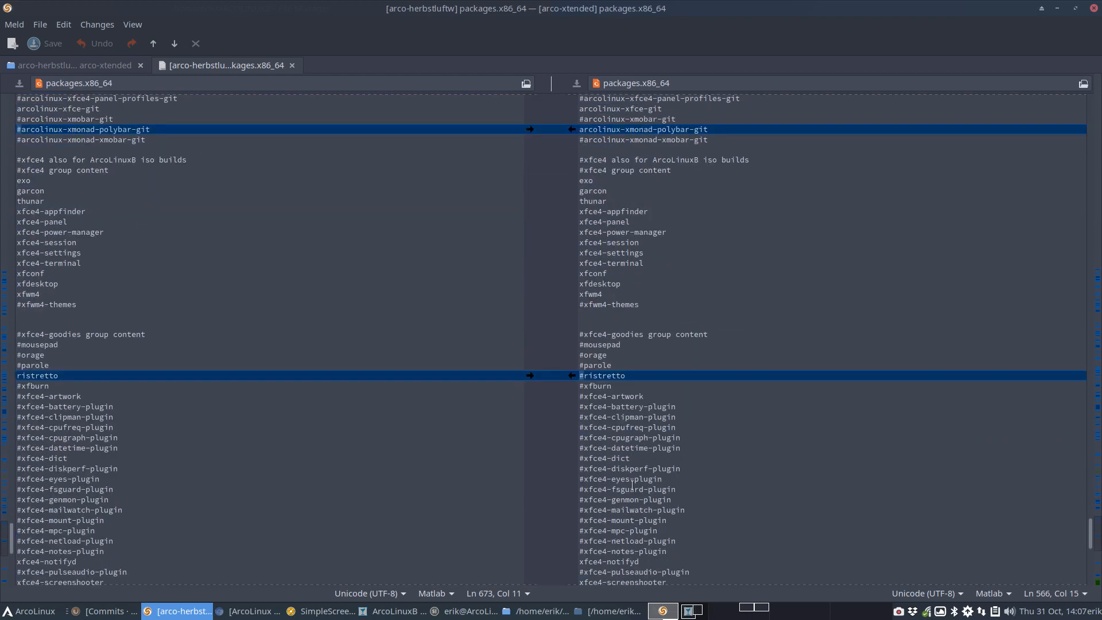
{"action": "scroll", "scroll_direction": "down", "scroll_amount": 3}
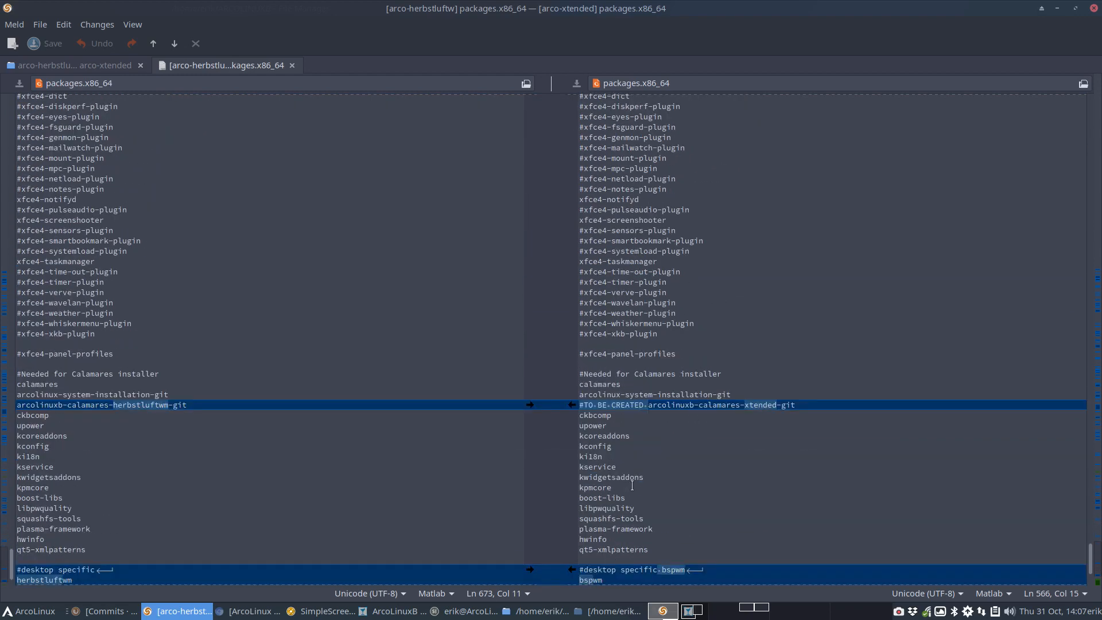
{"action": "scroll", "scroll_direction": "down", "scroll_amount": 3}
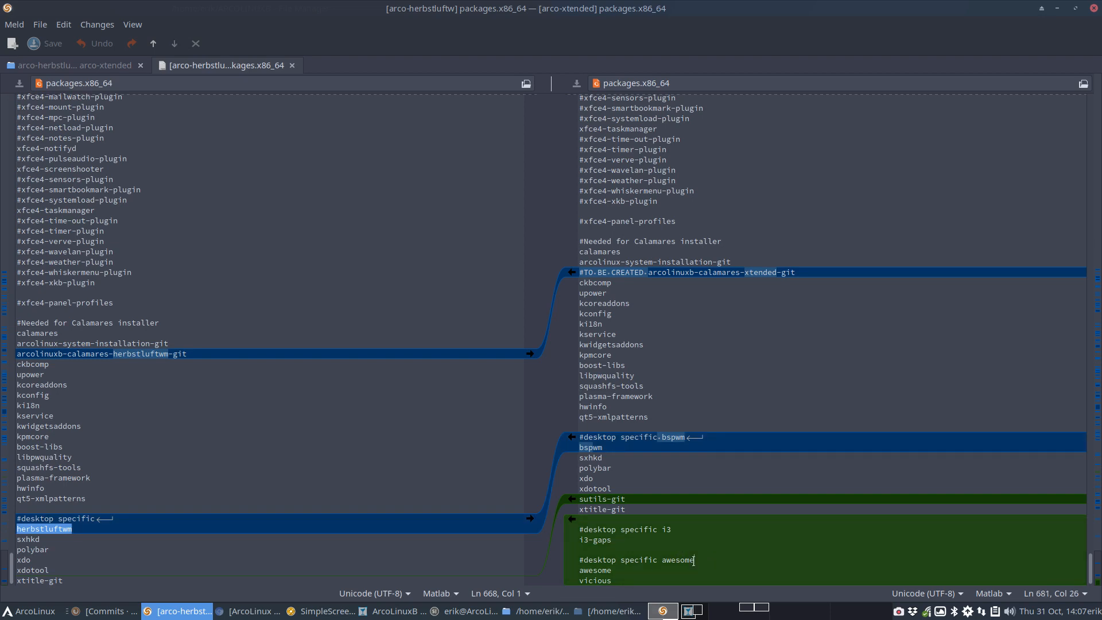
Duplicate the awesome heading in arco-xtended's file and rename it to herbstluftwm
{"action": "double_click", "coordinate": [636, 560]}
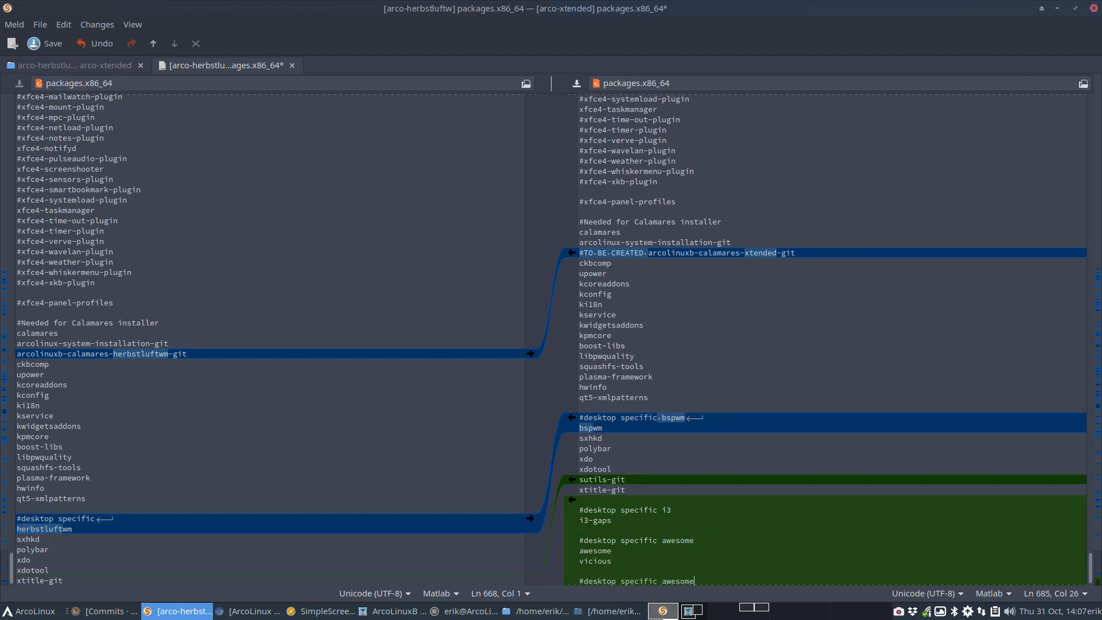
{"action": "double_click", "coordinate": [677, 581]}
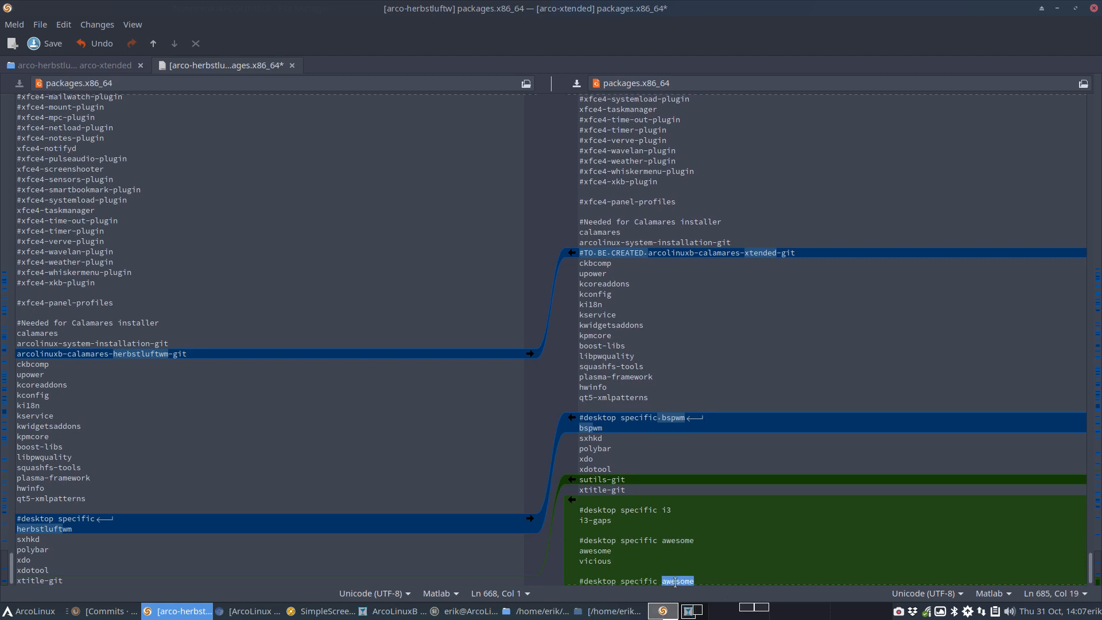
{"action": "type", "text": "herbstu"}
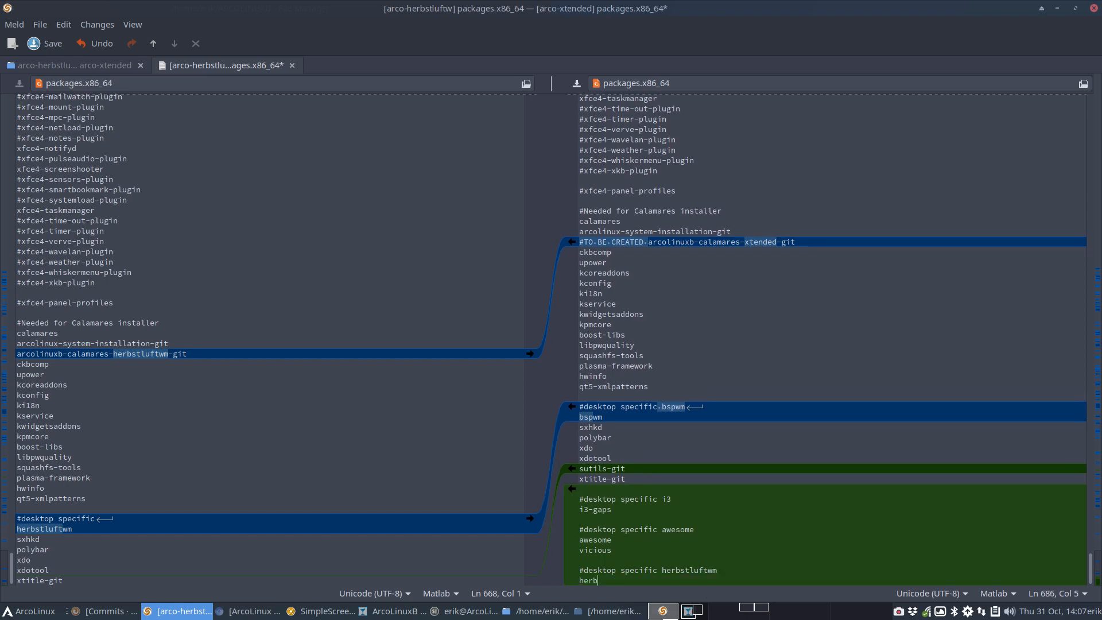
{"action": "type", "text": "stluftwm"}
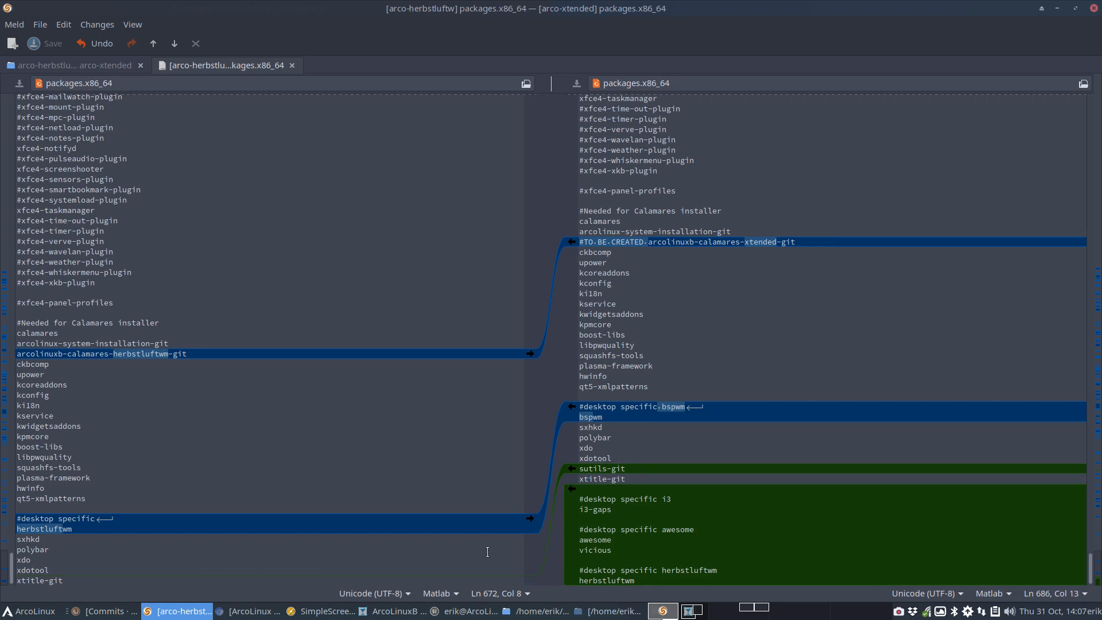
{"action": "left_click", "coordinate": [717, 569]}
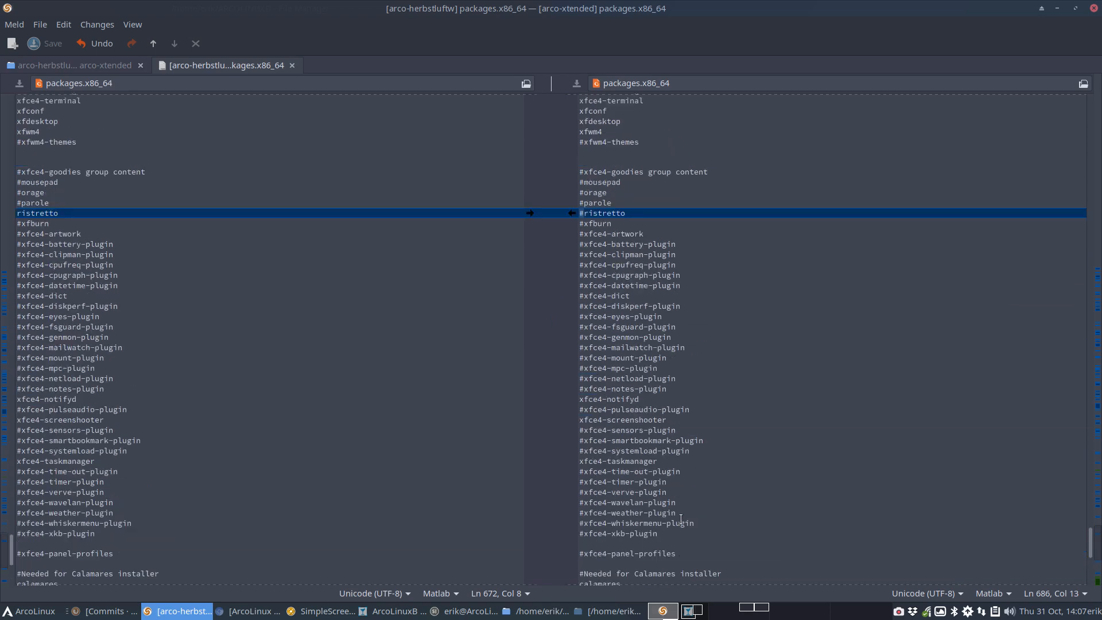
{"action": "scroll", "scroll_direction": "down", "scroll_amount": 3}
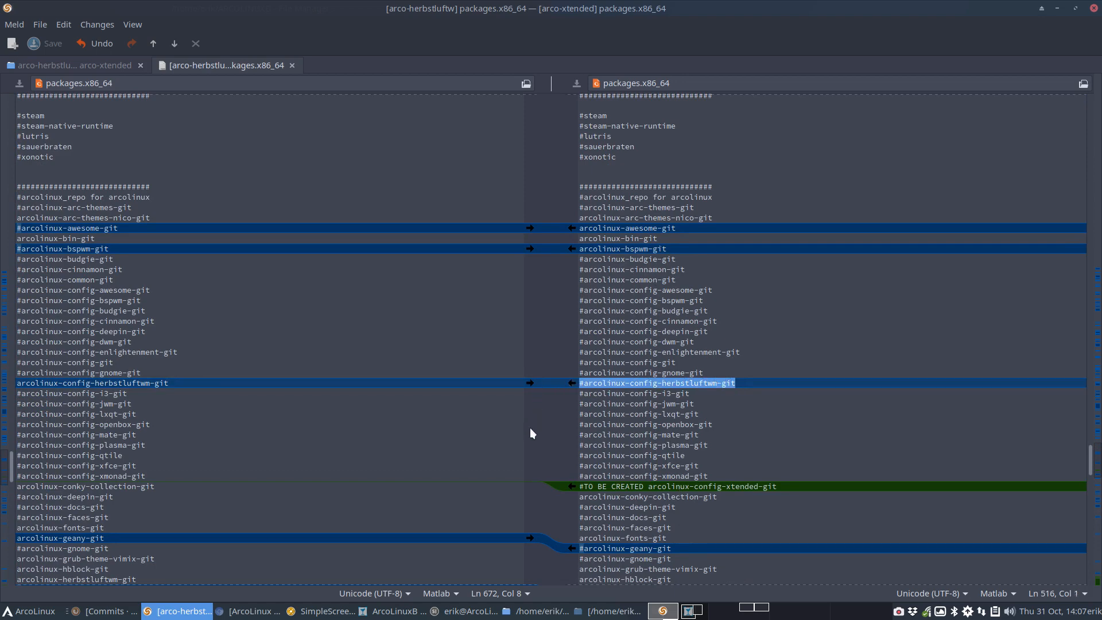
{"action": "scroll", "scroll_direction": "down", "scroll_amount": 3}
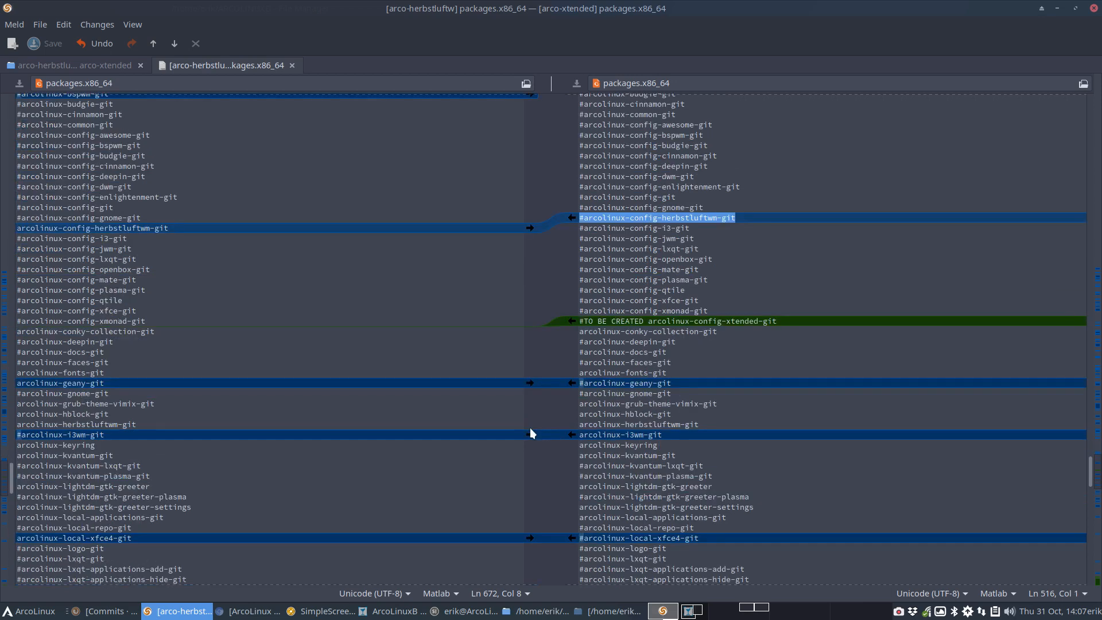
{"action": "scroll", "scroll_direction": "down", "scroll_amount": 3}
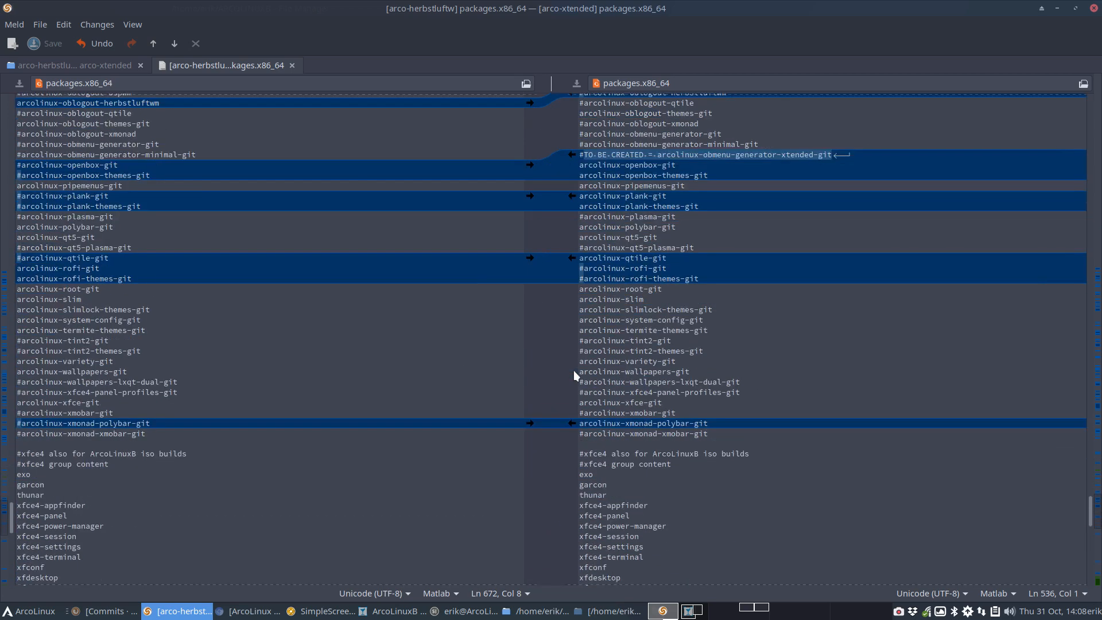
{"action": "scroll", "scroll_direction": "down", "scroll_amount": 3}
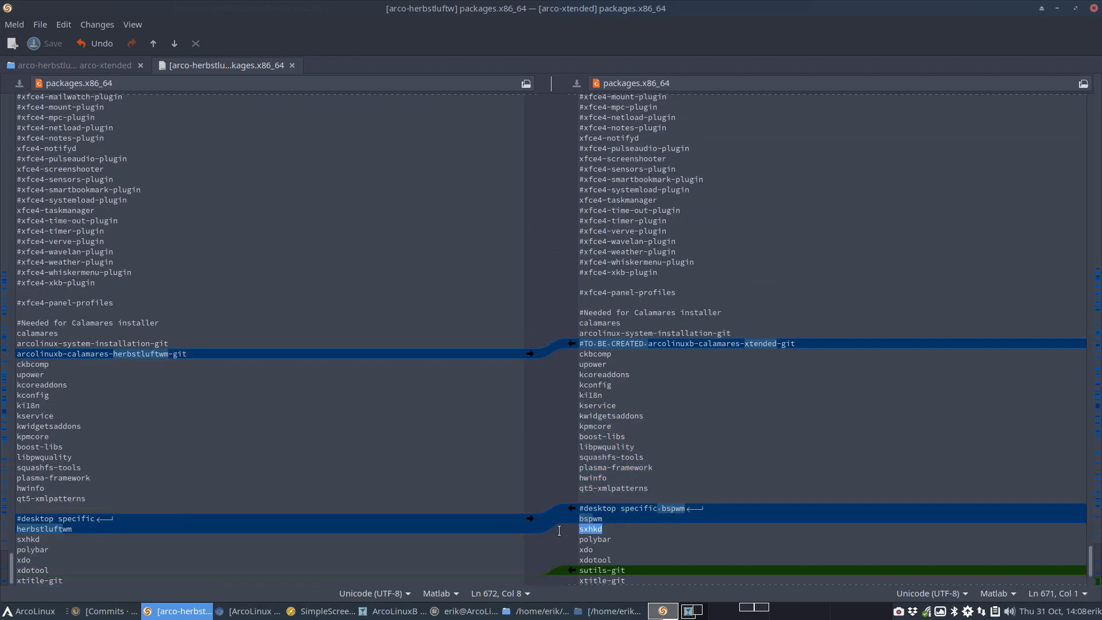
{"action": "left_click", "coordinate": [595, 539]}
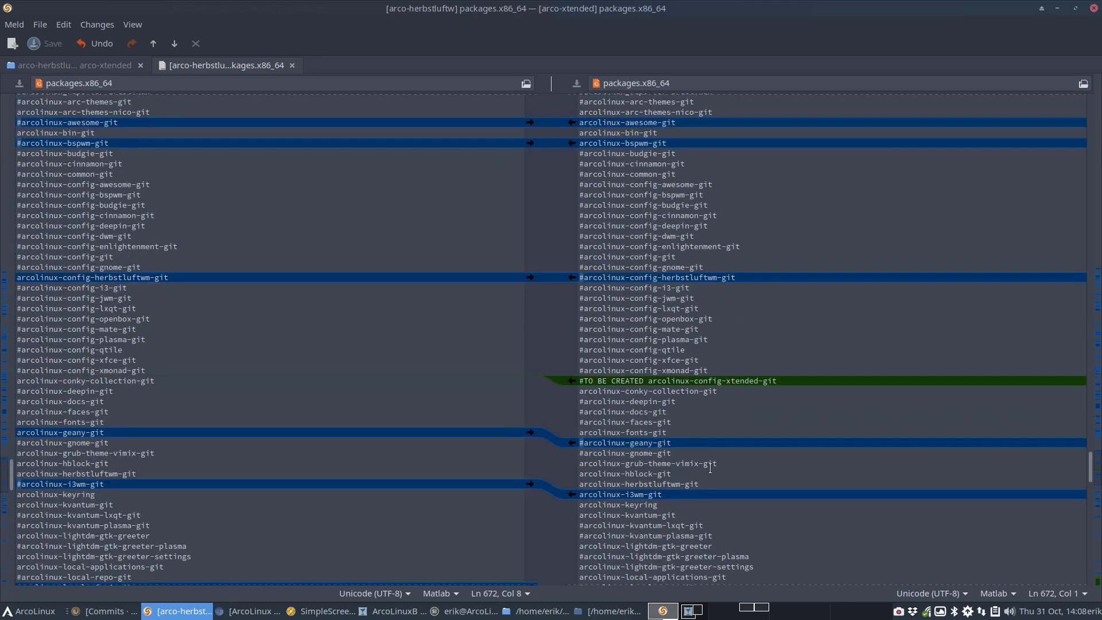
{"action": "scroll", "scroll_direction": "down", "scroll_amount": 3}
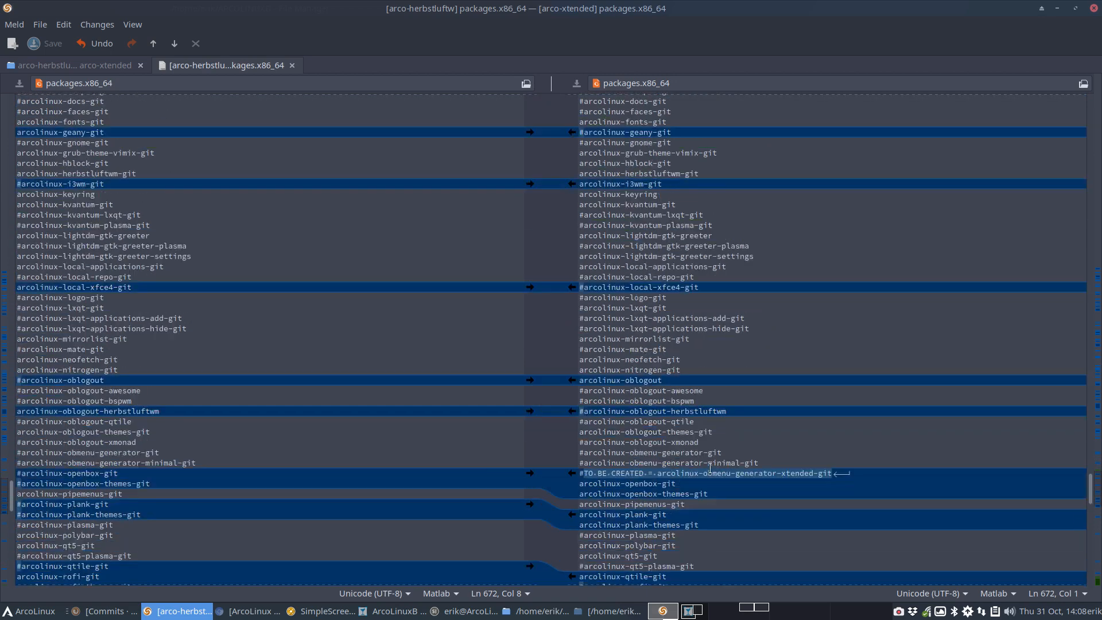
{"action": "scroll", "scroll_direction": "down", "scroll_amount": 3}
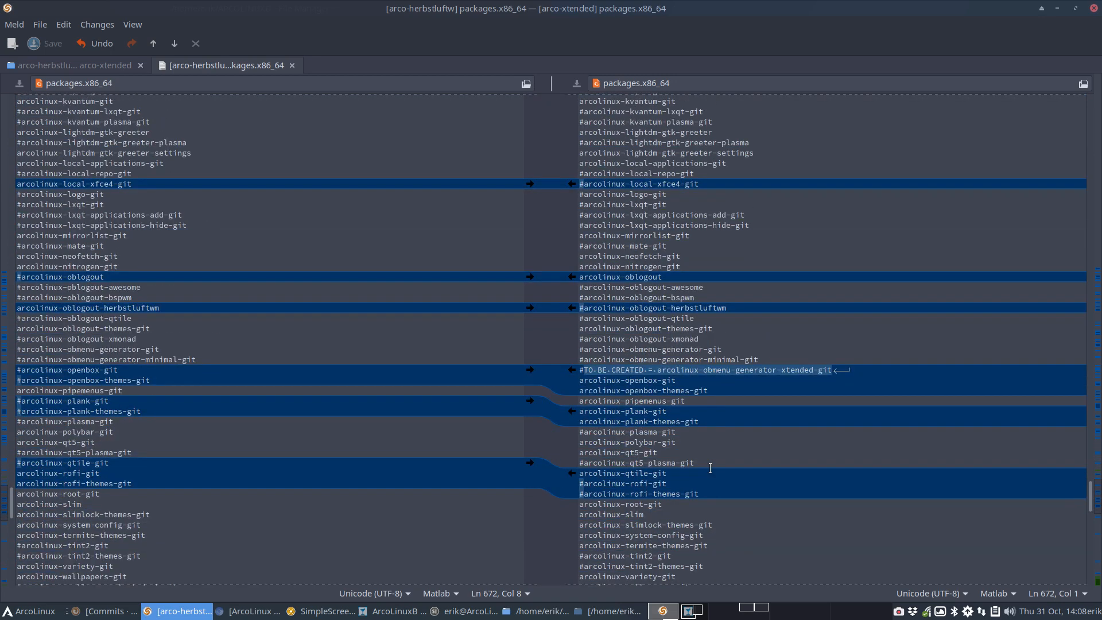